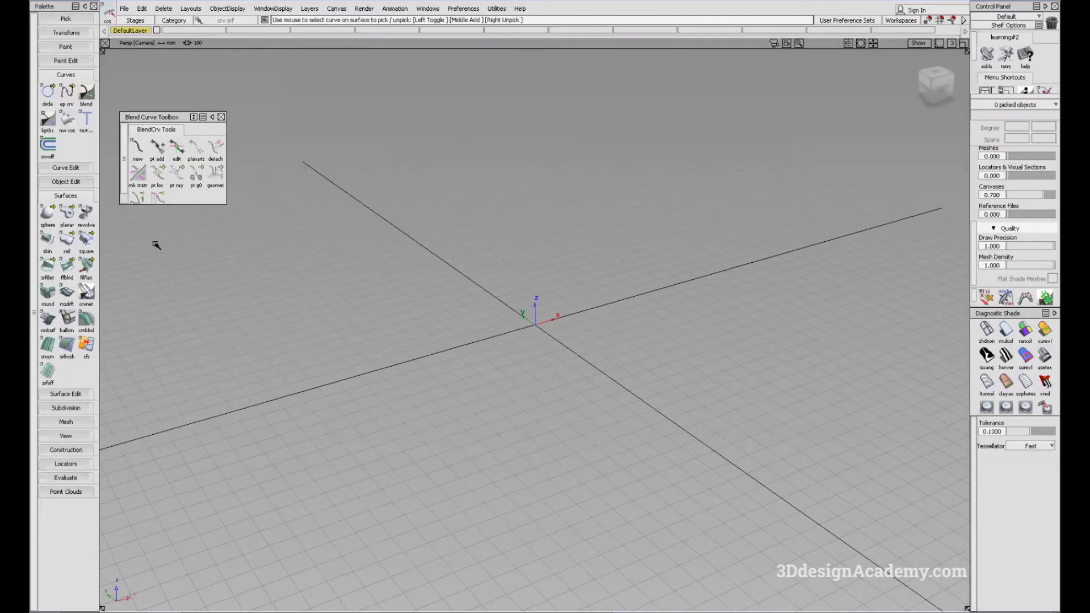
mouse_move(546, 350)
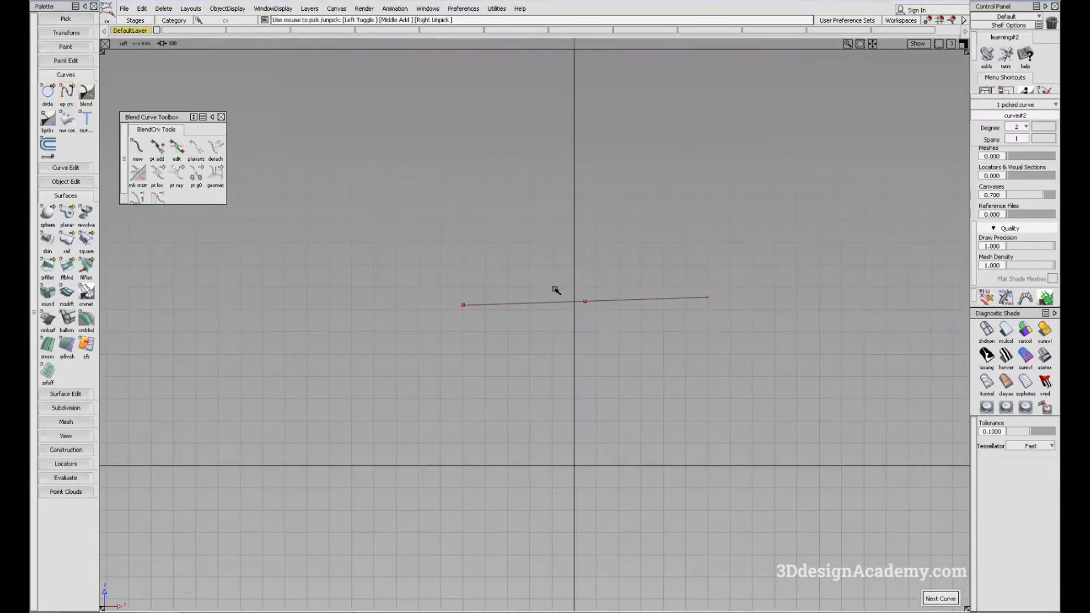
- Move the curves into place and delete the extra curve, confirming with Yes
drag(585, 301, 556, 288)
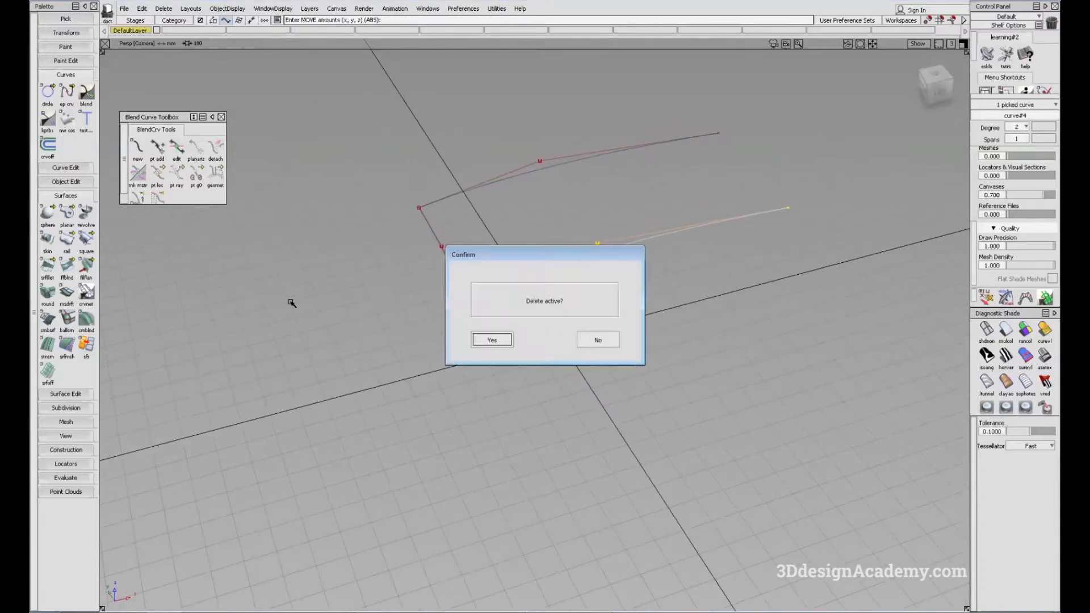
click(492, 340)
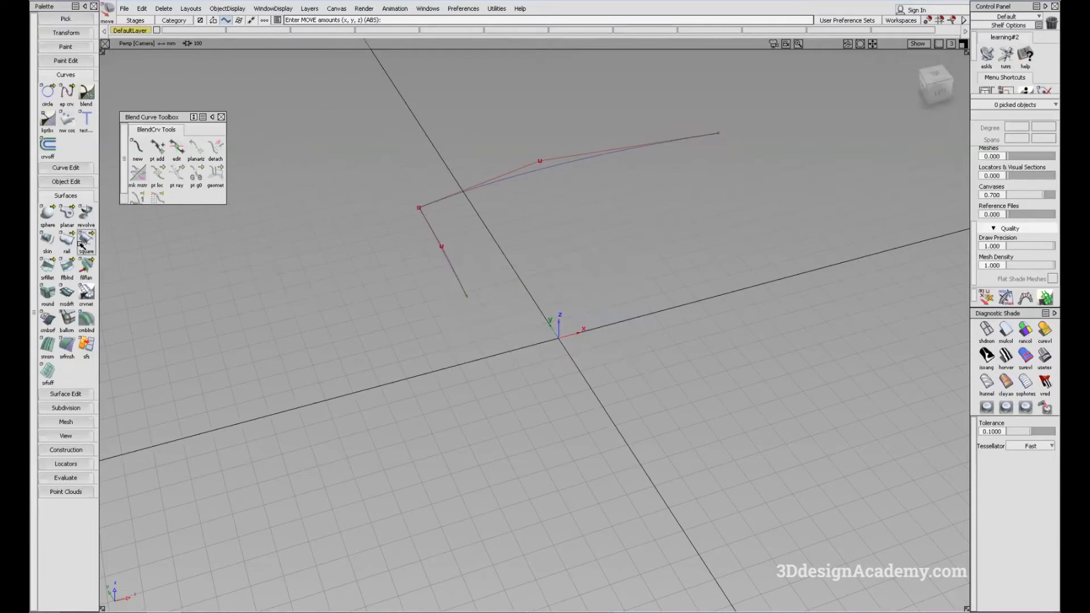
click(67, 242)
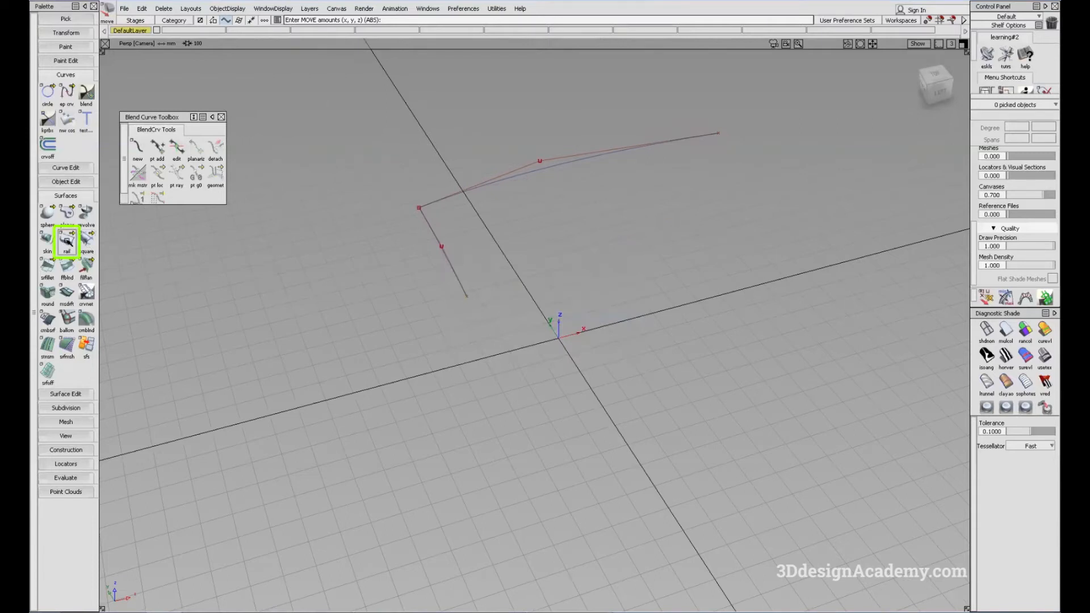
click(67, 242)
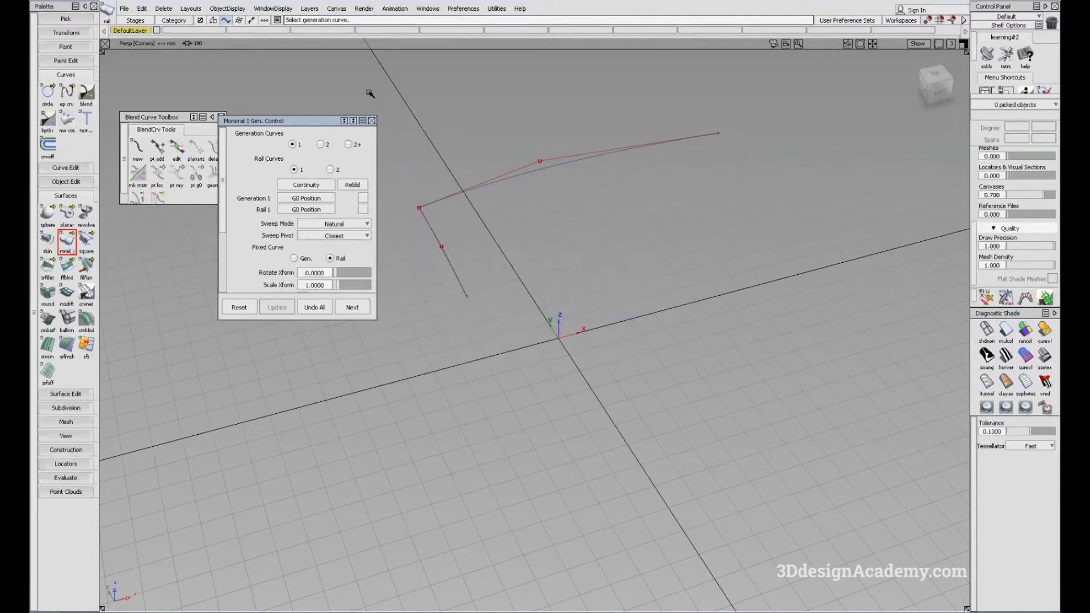
click(372, 121)
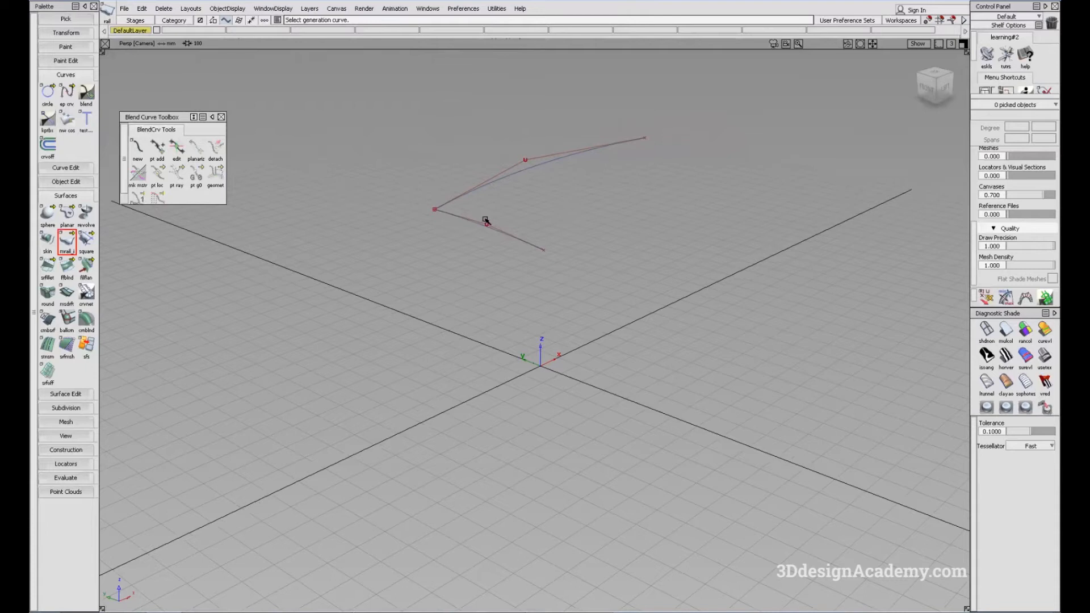
mouse_move(447, 198)
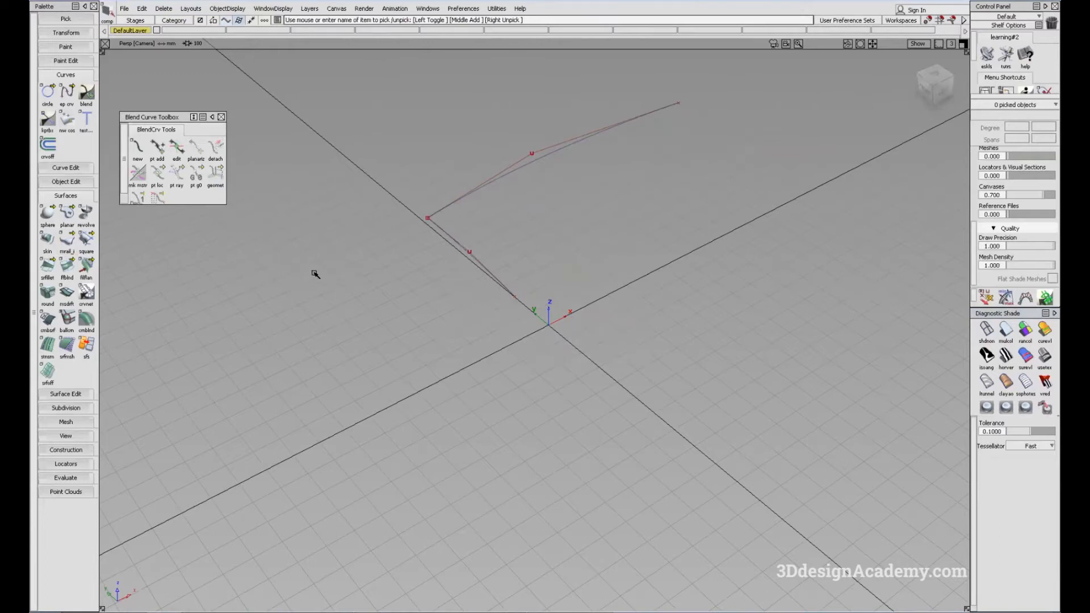
mouse_move(461, 244)
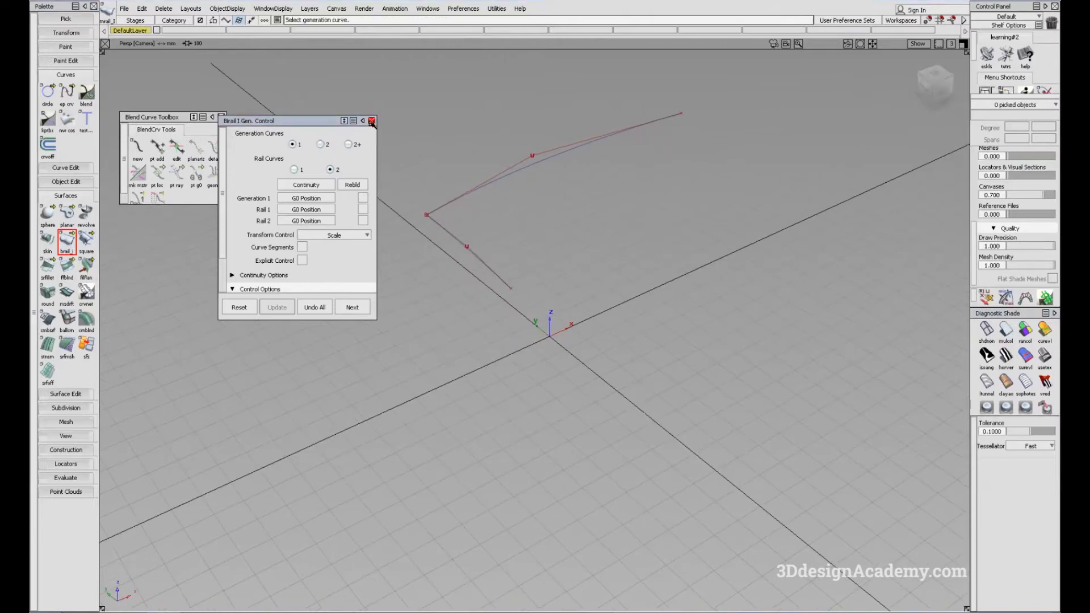
- Close the two-rail surface options window
click(372, 121)
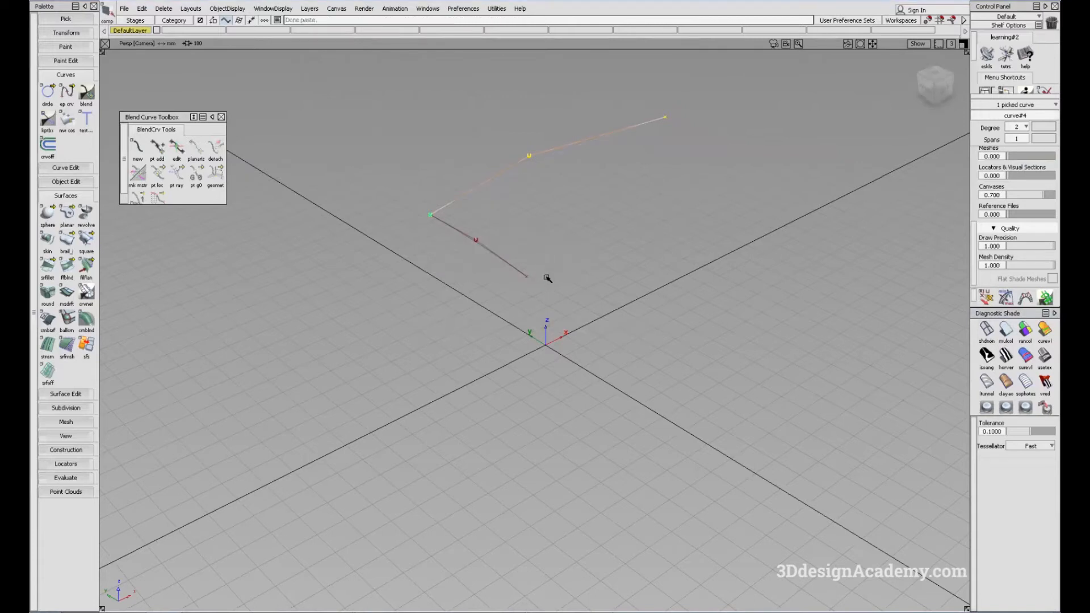
- Drag the pasted arching curve to the short profile curve's far end
drag(546, 278, 608, 249)
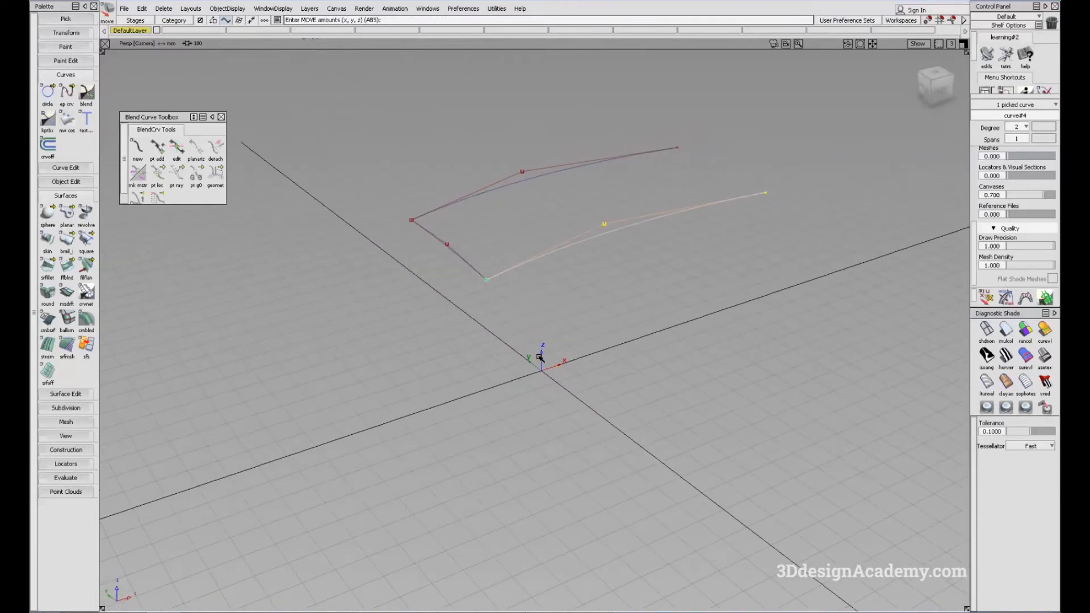
click(66, 242)
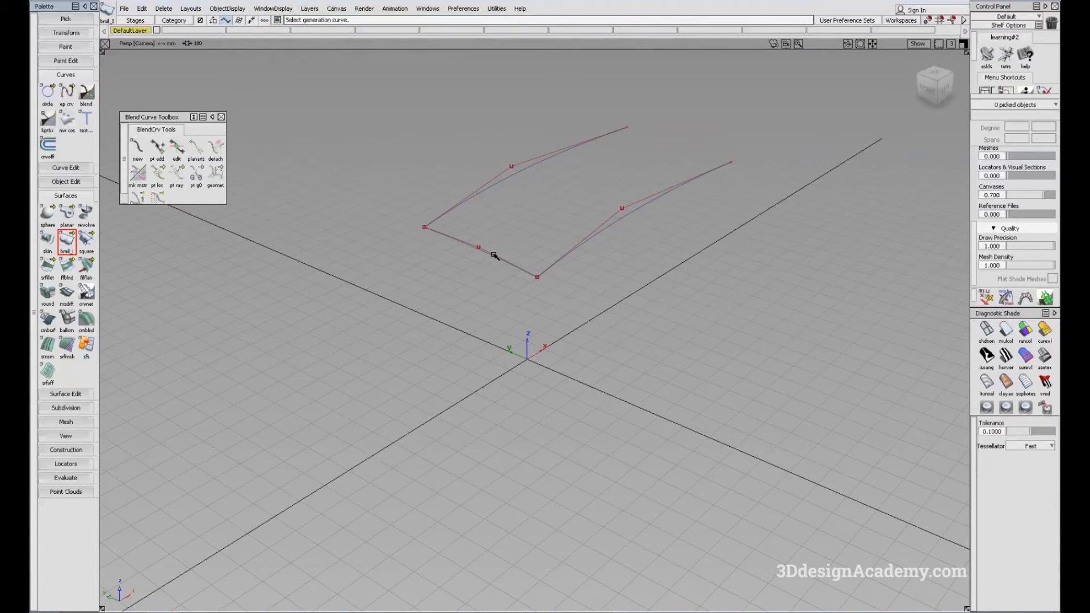
click(493, 256)
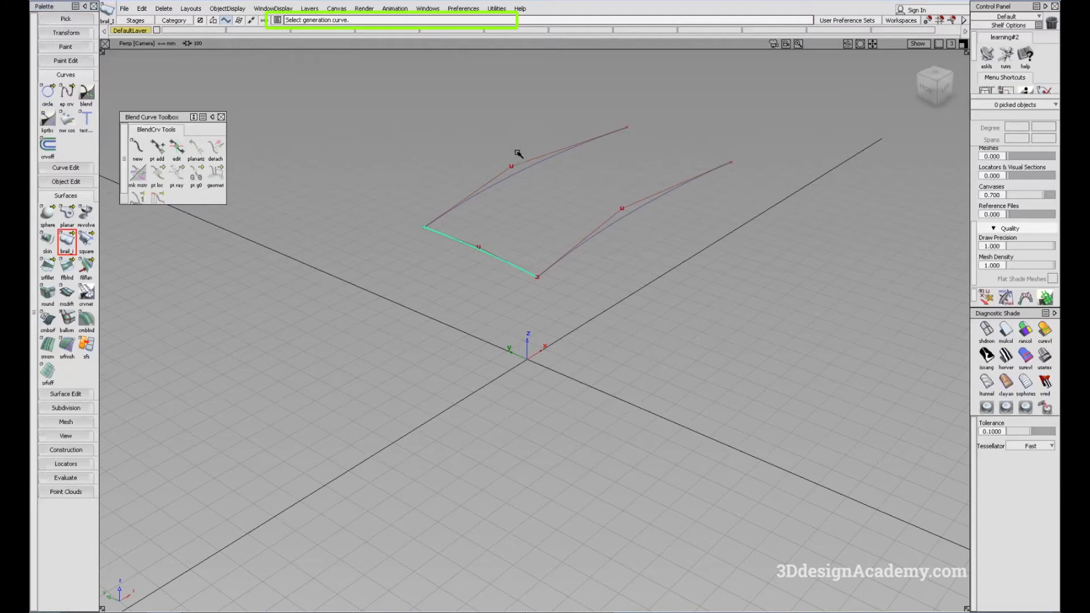
click(518, 153)
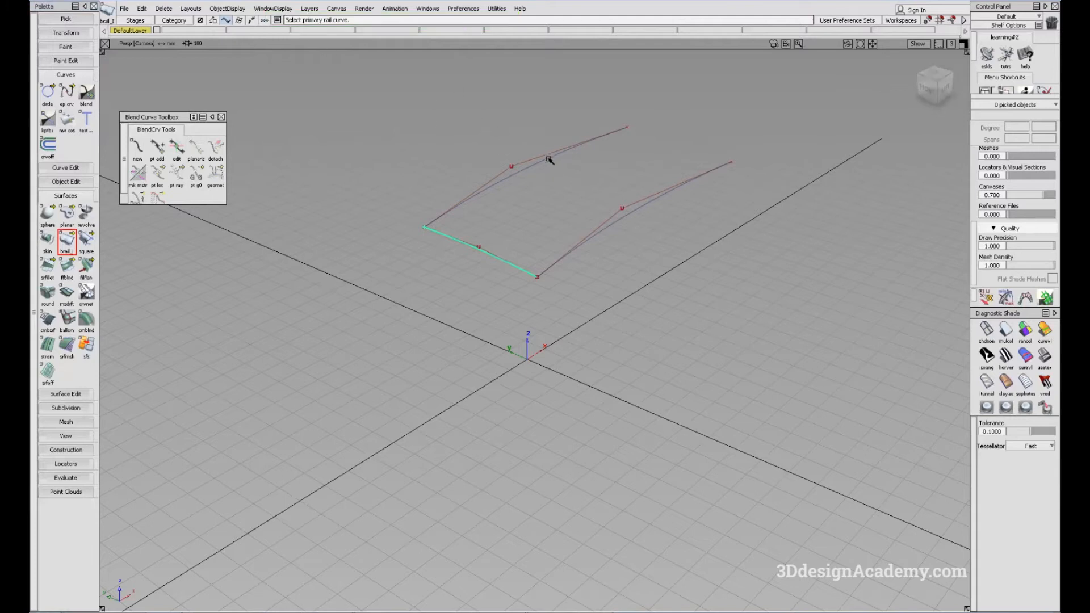
click(548, 158)
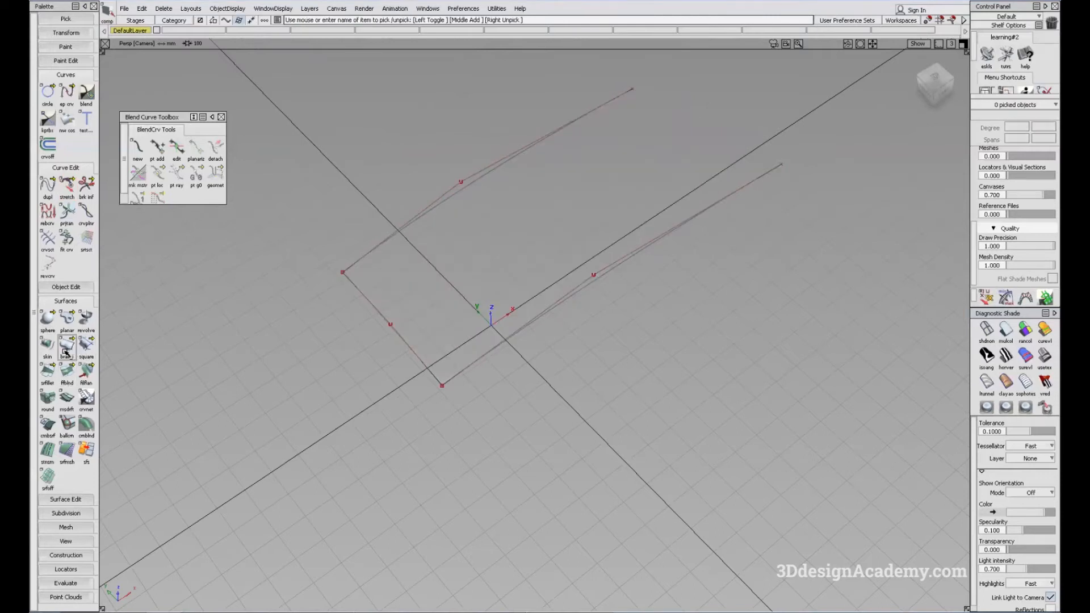
- Sweep the profile along one rail with Generation Curves 1 and Rail Curves 1
click(66, 346)
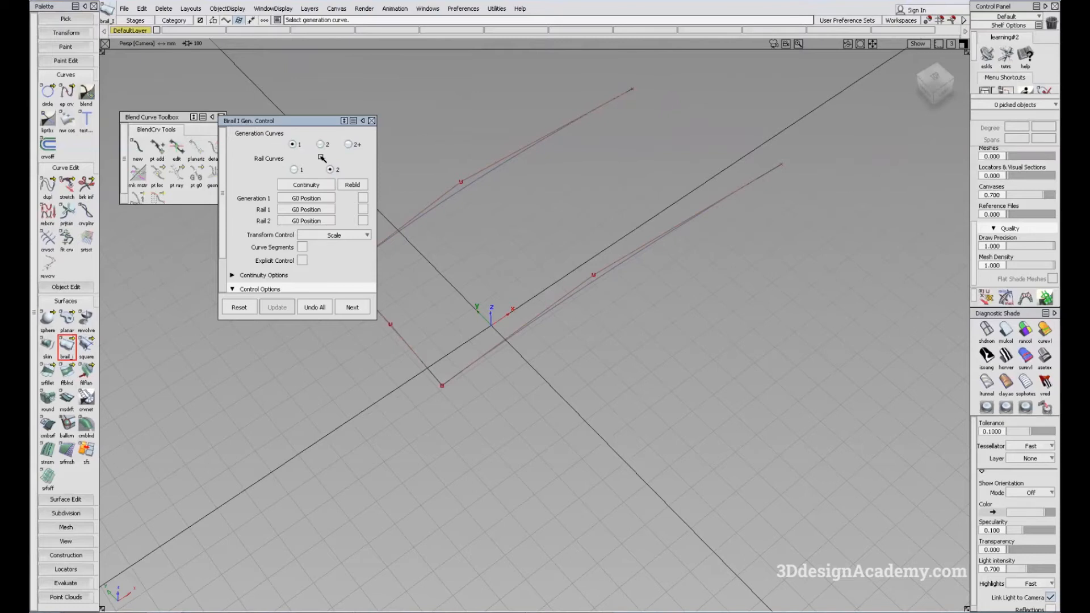
click(292, 144)
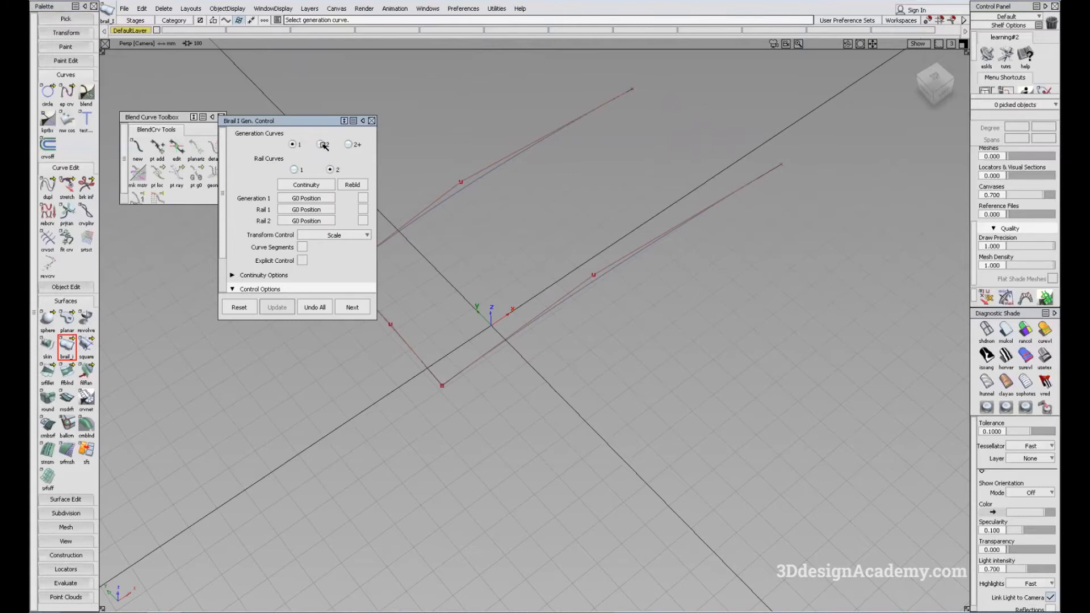
click(320, 143)
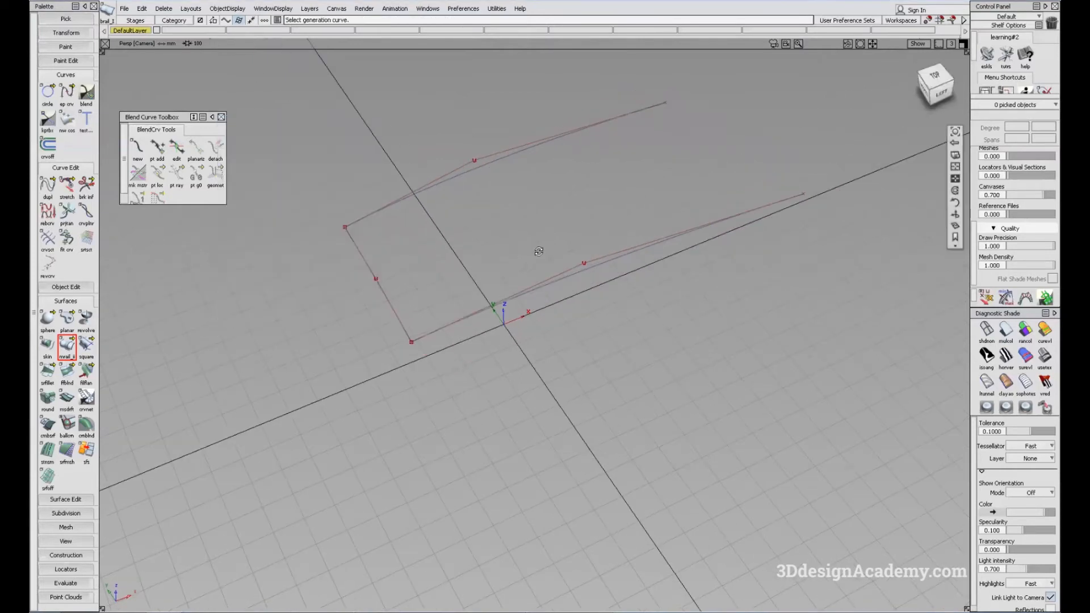
drag(539, 250, 414, 224)
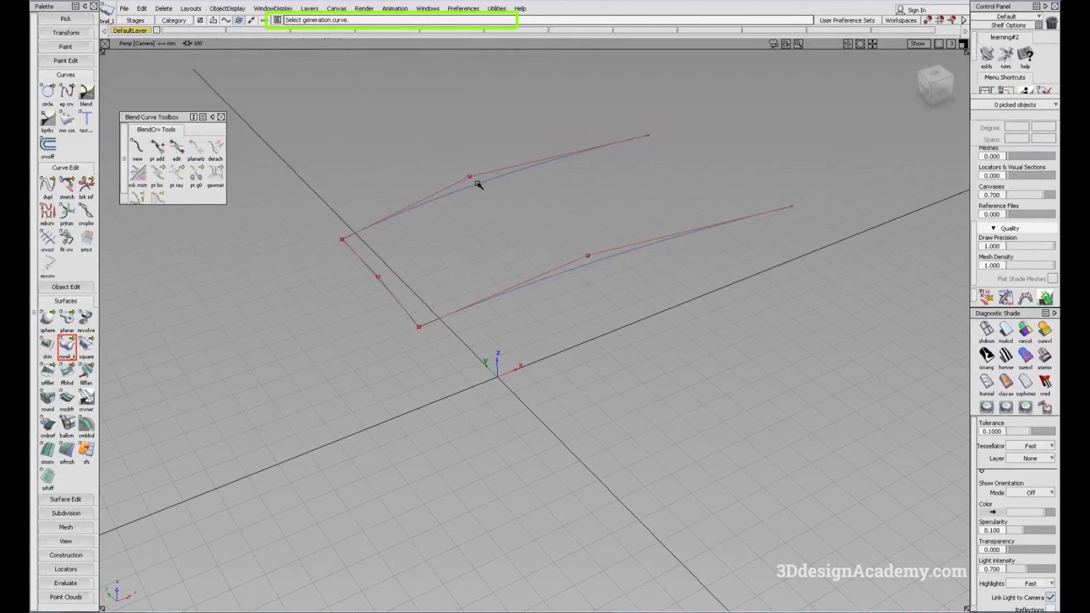
click(478, 184)
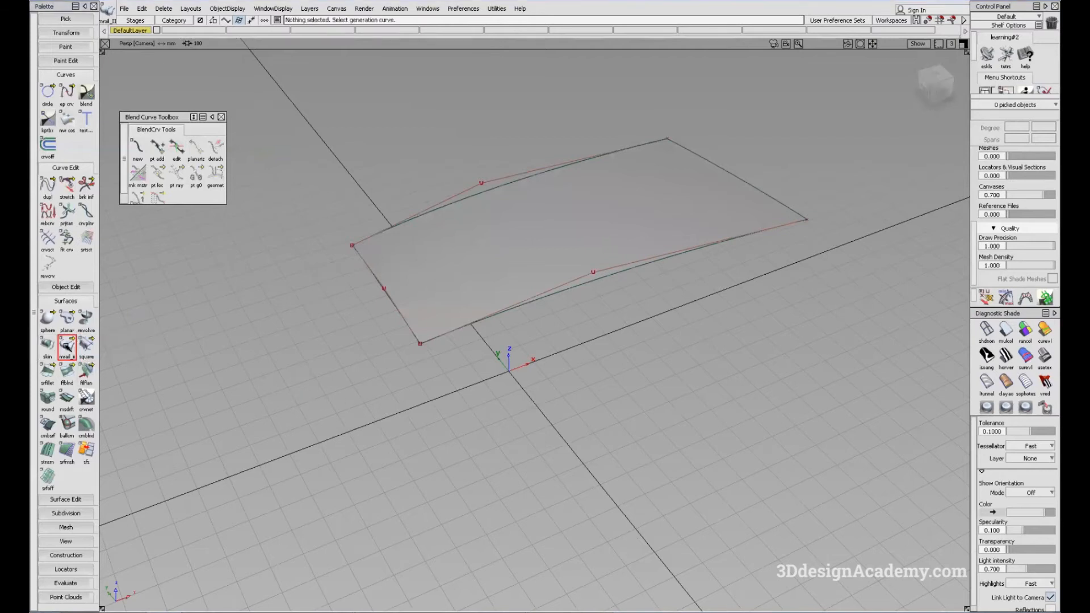
- Build rail_surf#2 with Rail Curves set to 2, picking the short profile curve
click(66, 343)
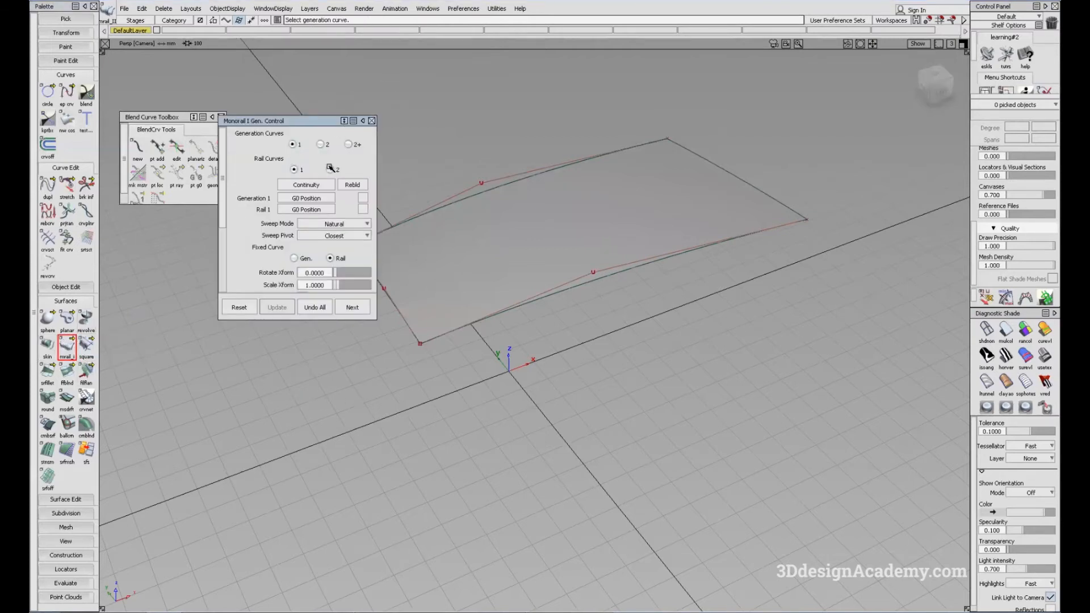
click(330, 169)
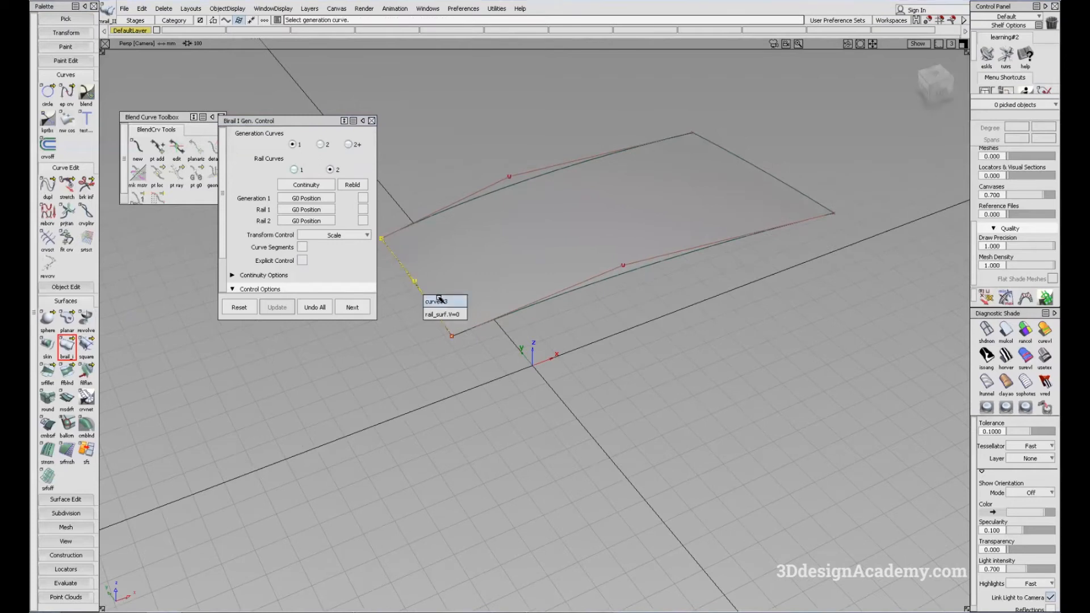
click(438, 301)
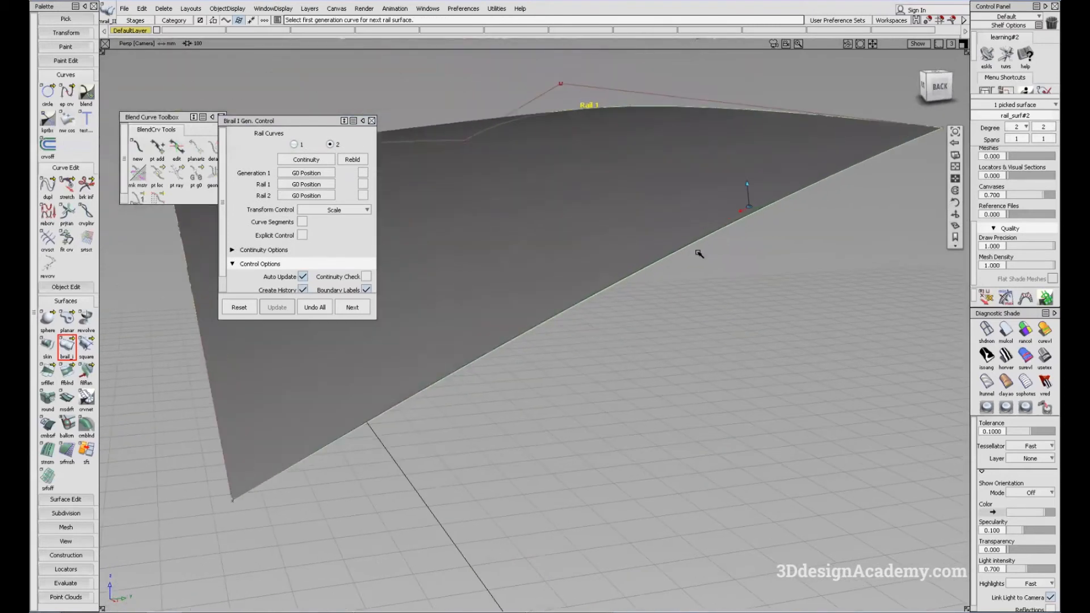
drag(695, 251, 833, 201)
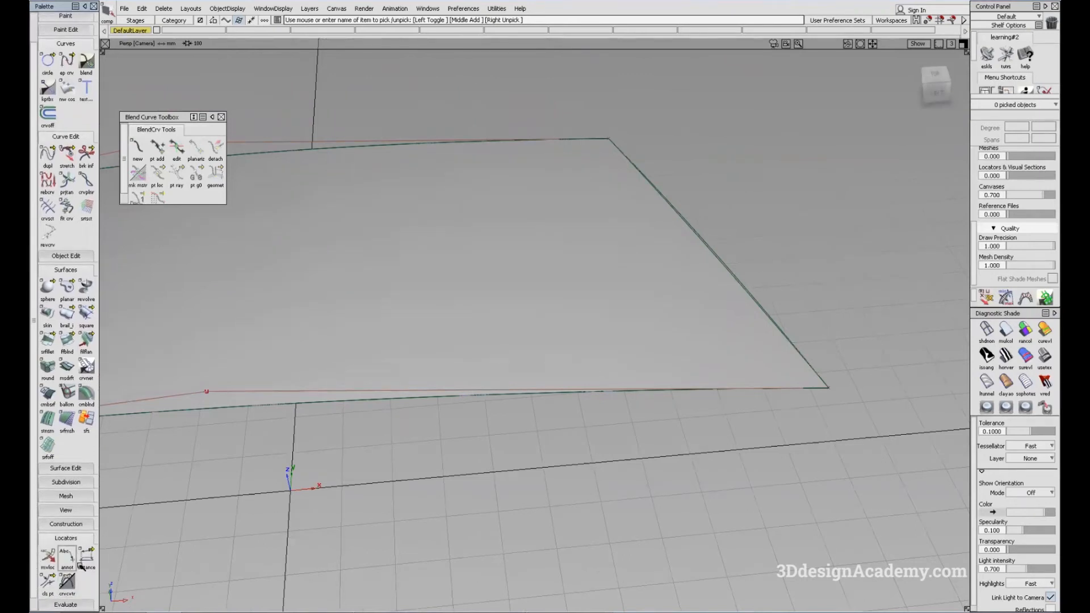
- Measure the rail surface's deviation with MinMax (srfsrf) and orbit to inspect
click(126, 582)
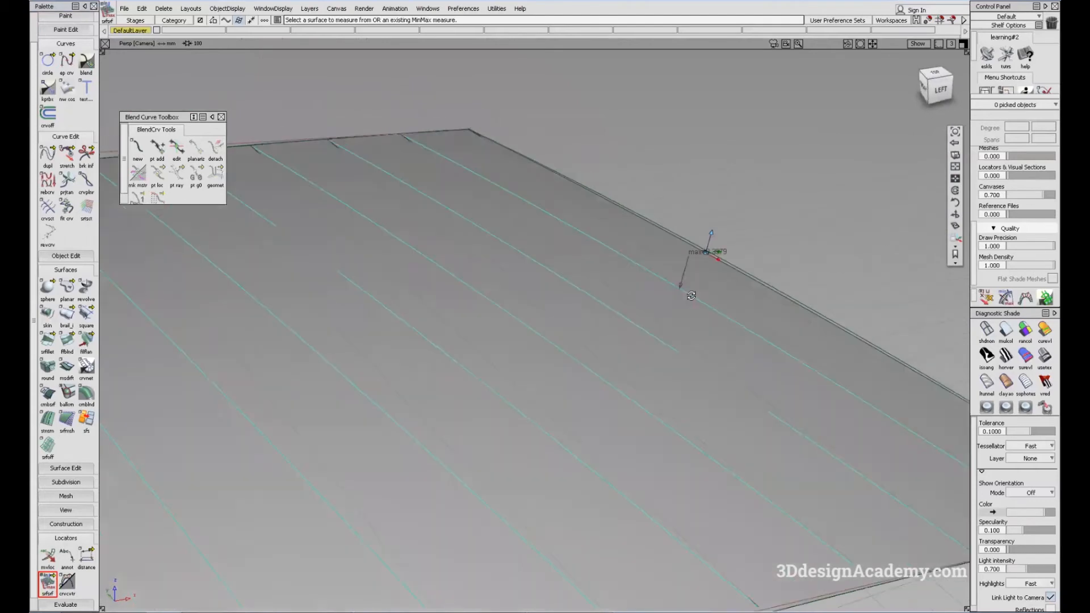
drag(691, 295, 737, 285)
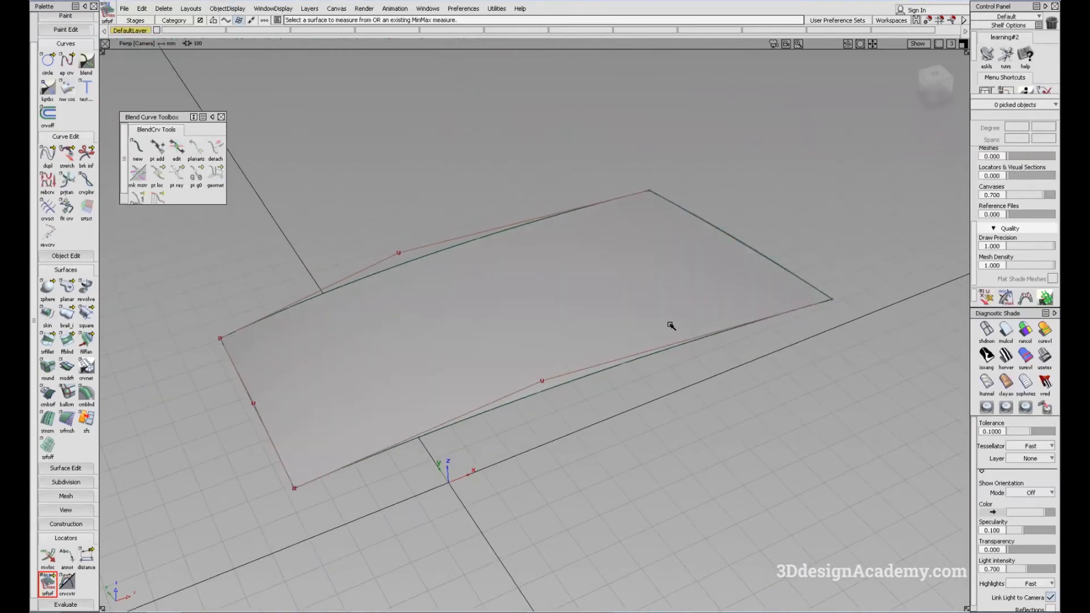
mouse_move(654, 317)
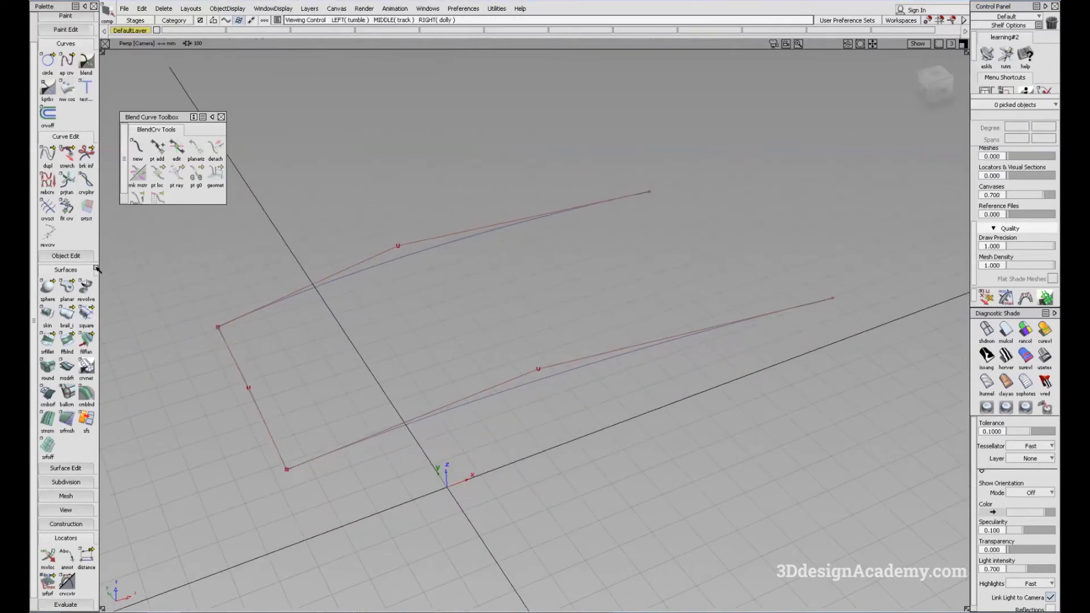
- Arch the far-end cross curve by dragging its middle CV upward
click(67, 305)
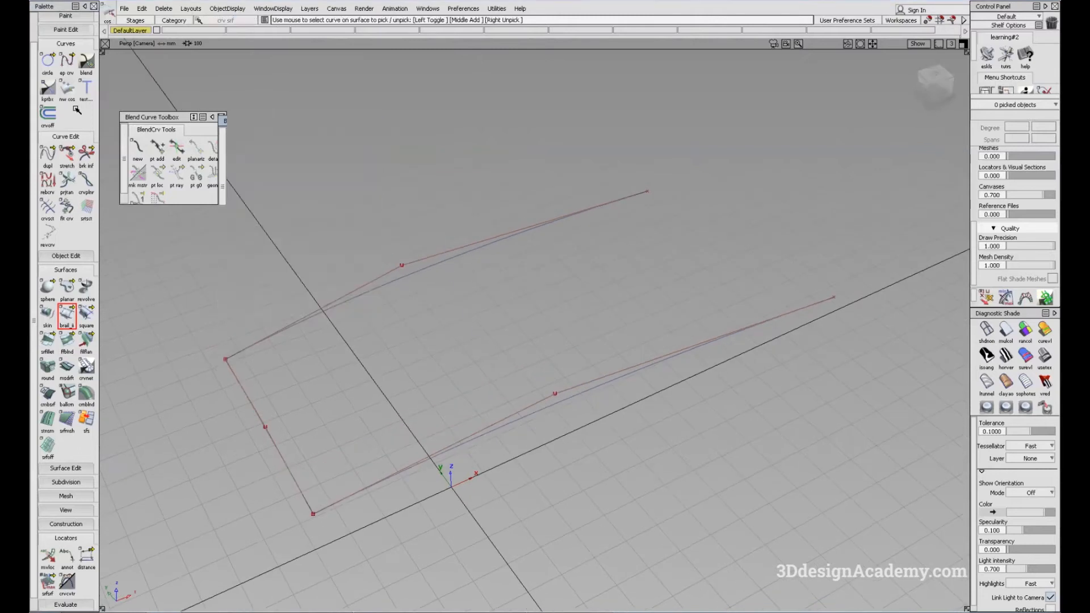
click(67, 63)
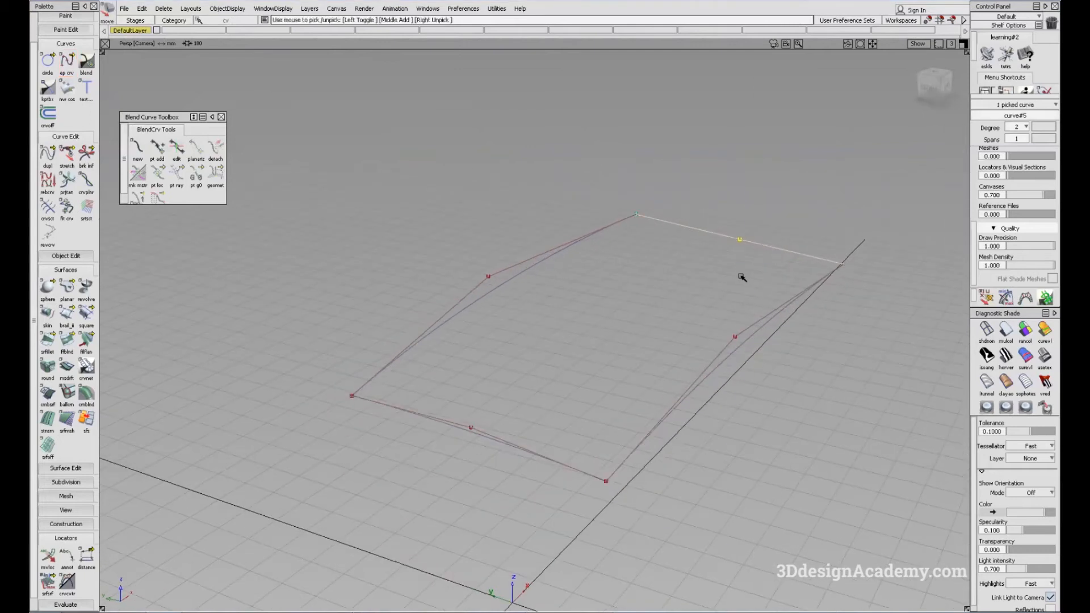
drag(741, 277, 806, 254)
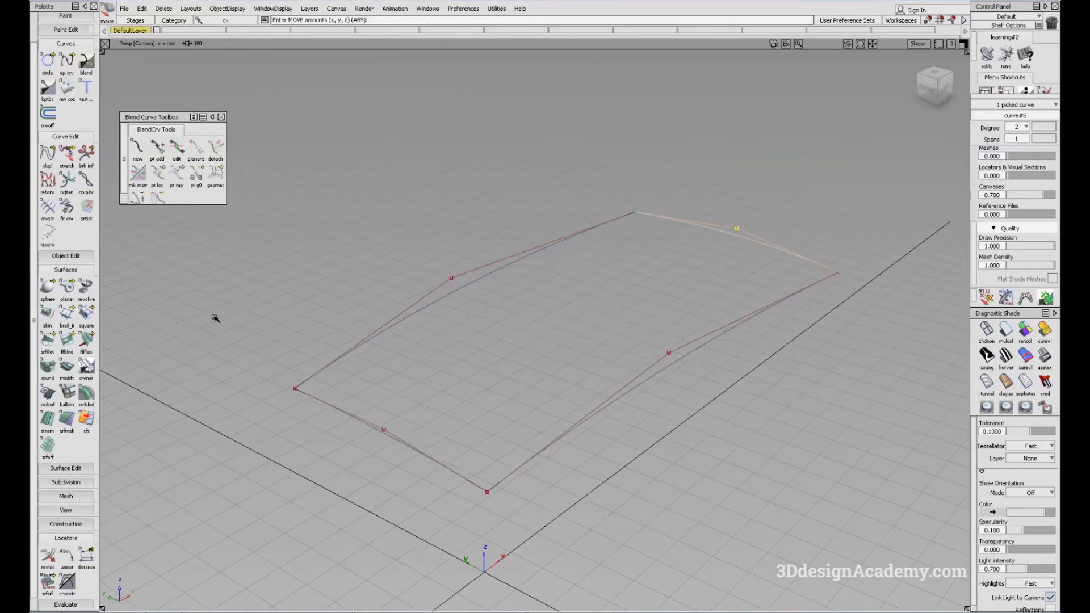
click(67, 314)
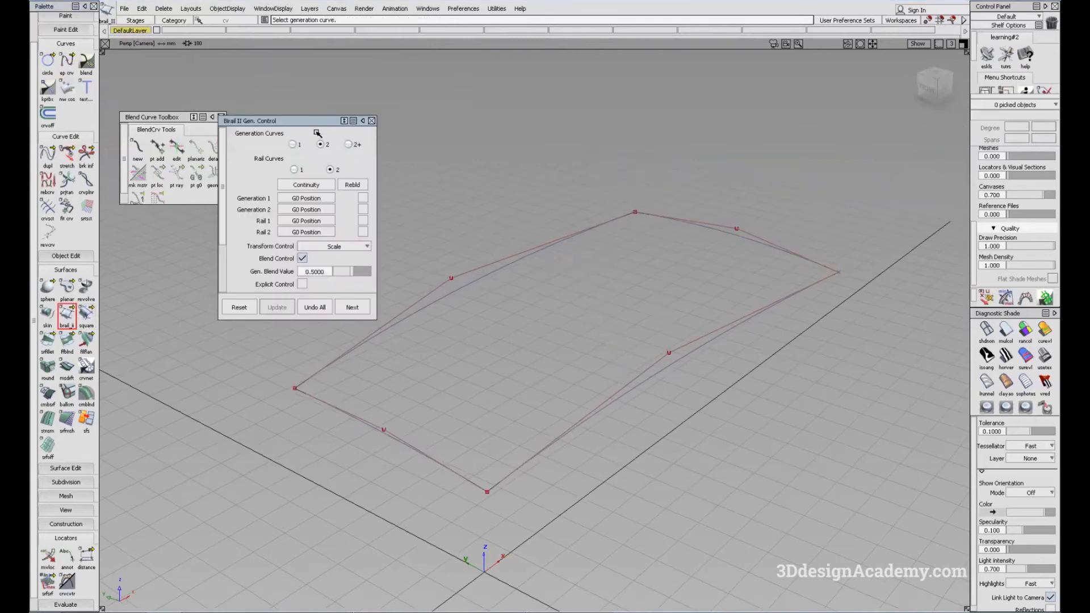
drag(249, 120, 181, 118)
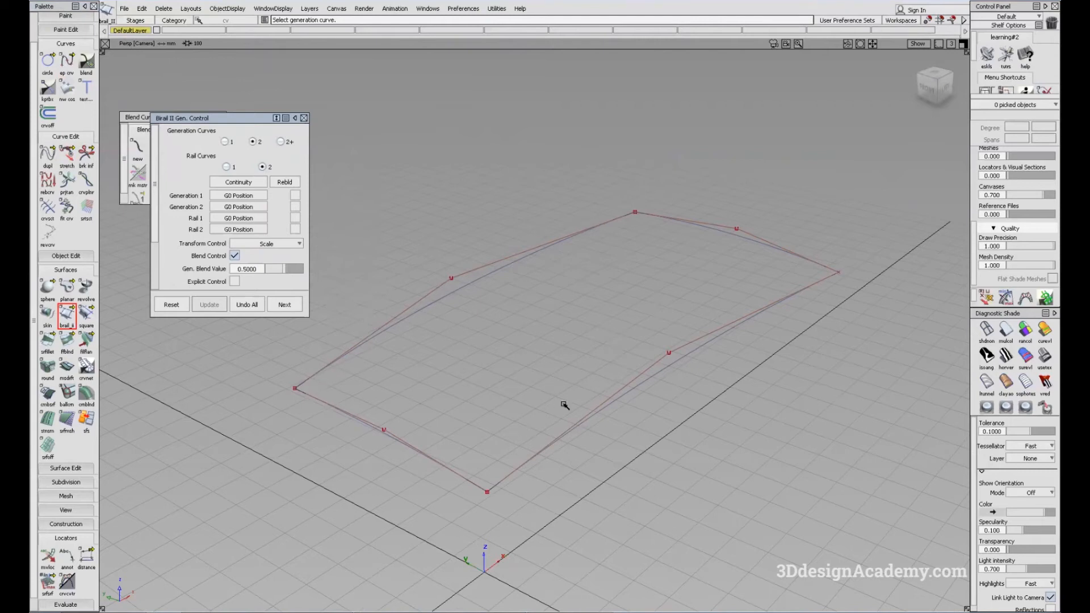
mouse_move(843, 272)
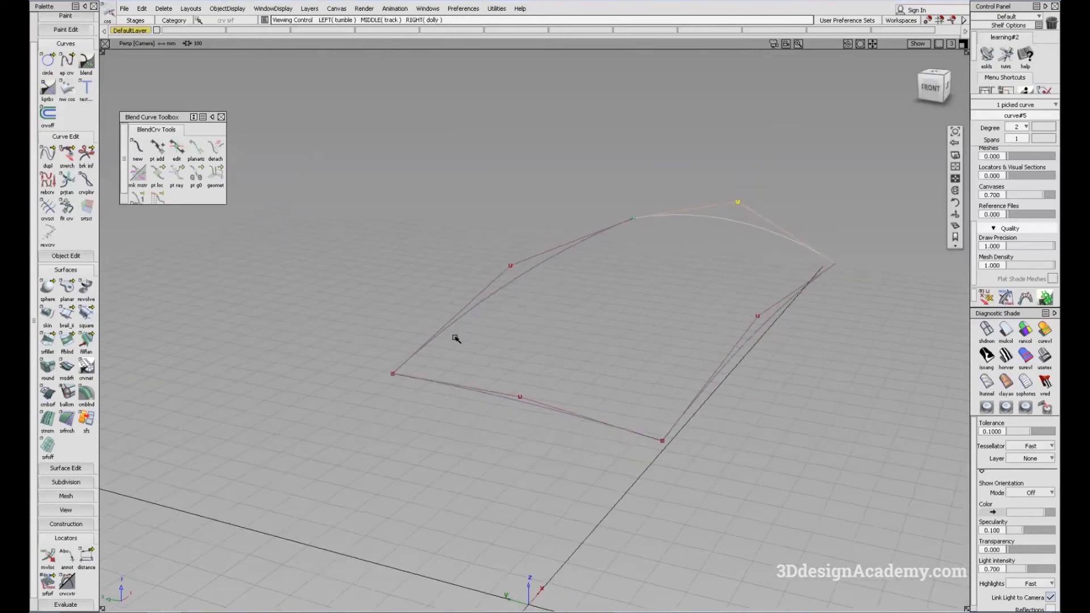
- Build a birail surface with 2 generation and 2 rail curves, then inspect it
click(66, 321)
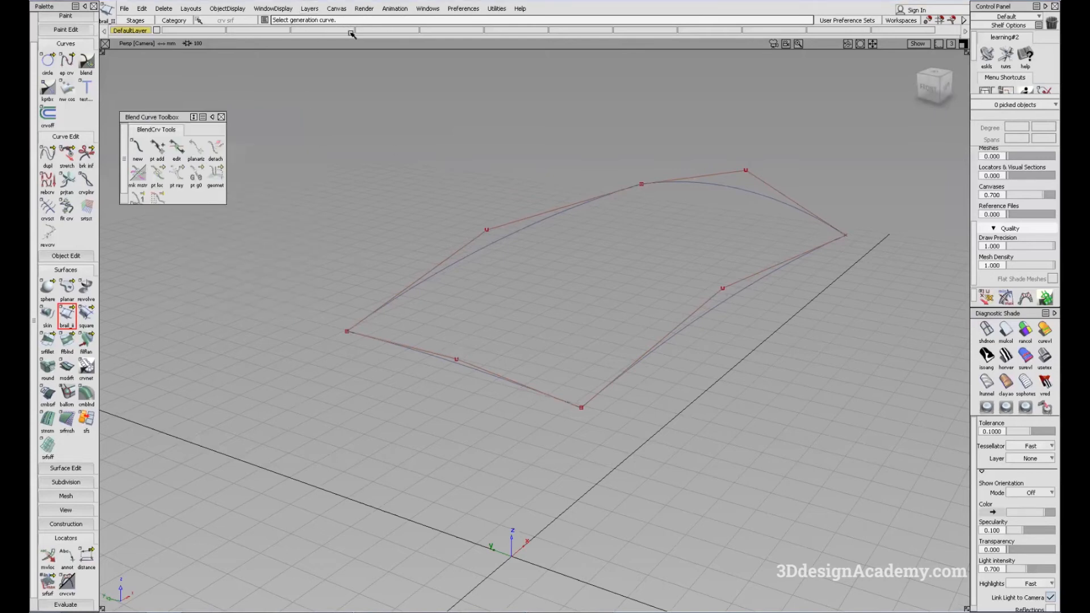
click(459, 345)
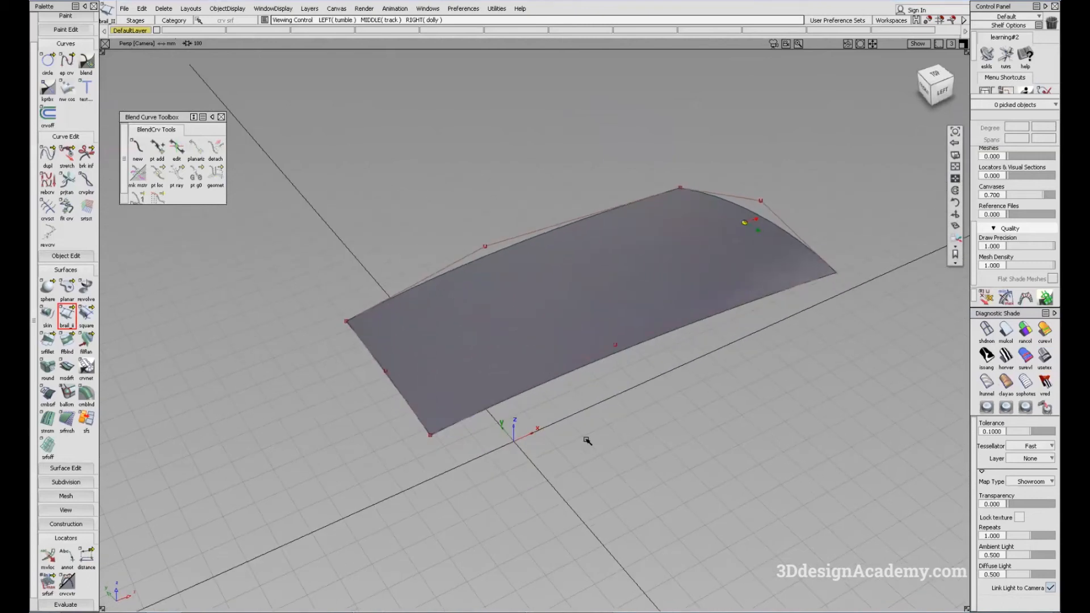
click(65, 313)
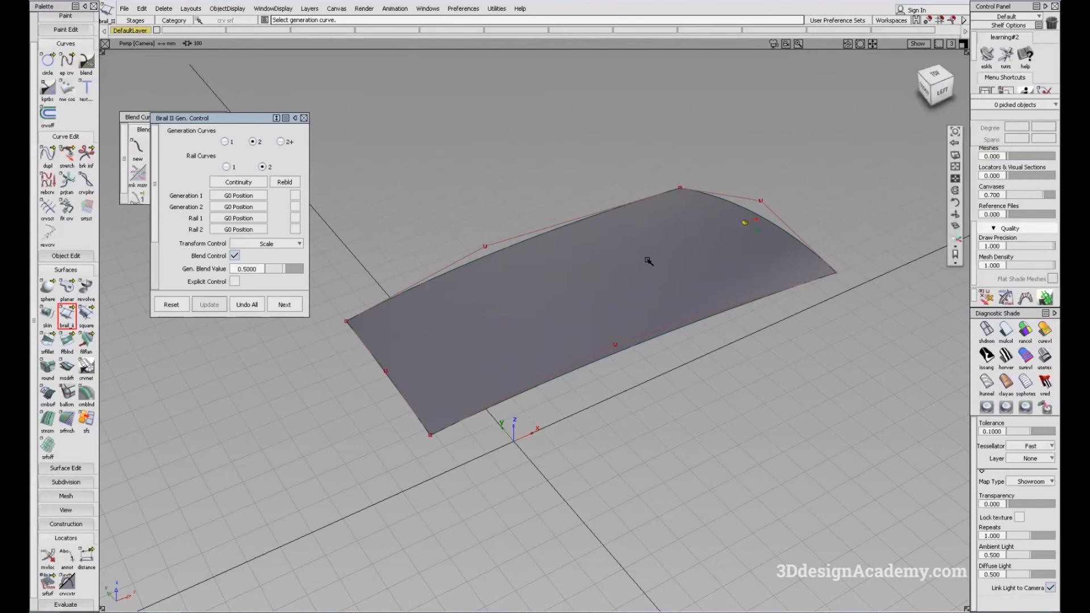
drag(649, 262, 565, 235)
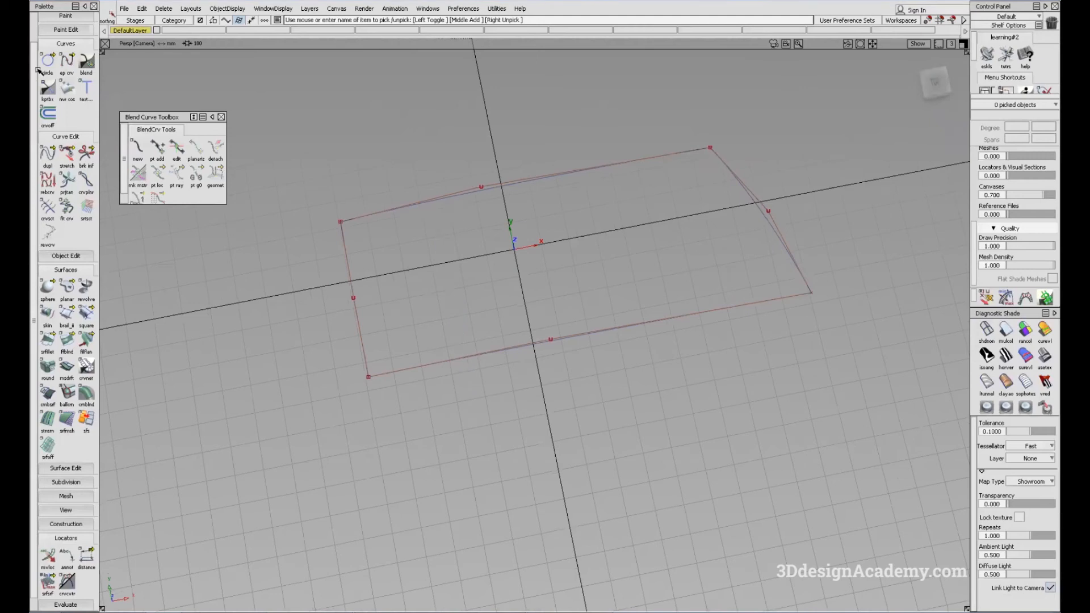
- Create an arched middle cross curve spanning the two rails
click(67, 60)
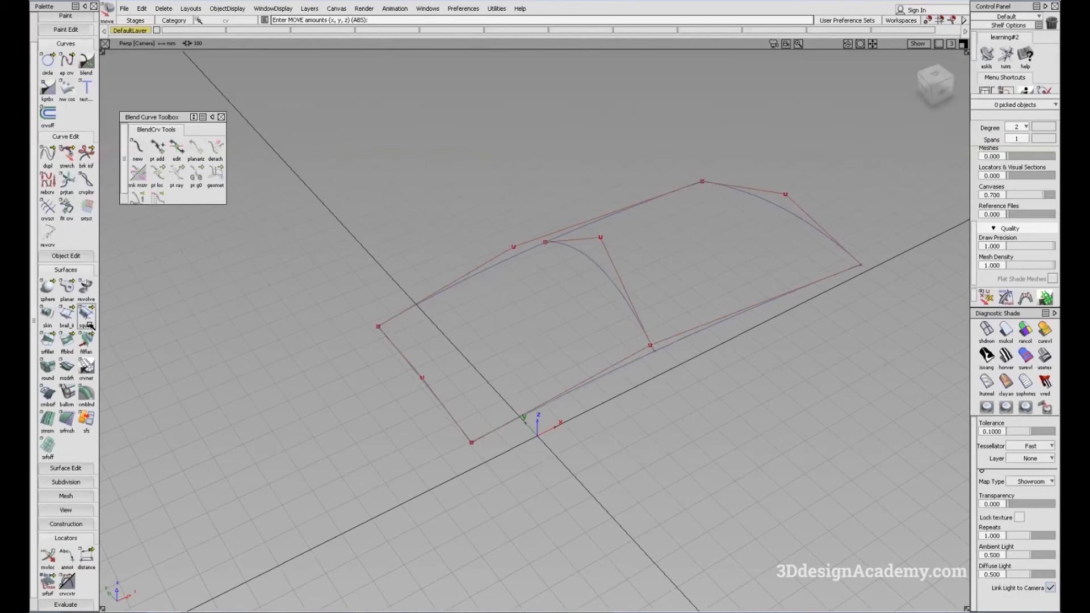
click(67, 314)
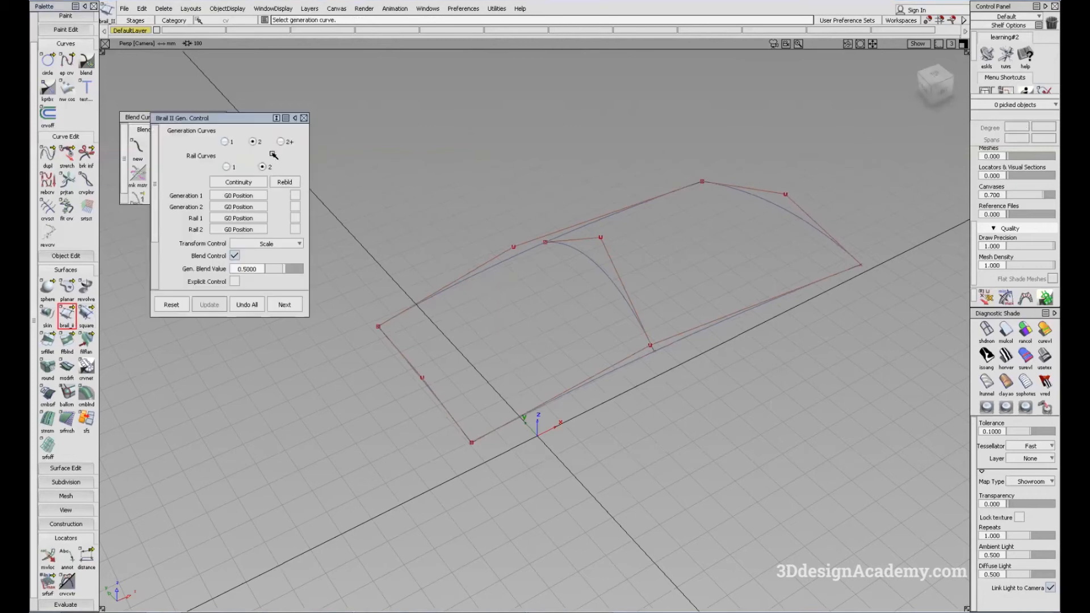
- Set Birail Generation Curves to 2+ to use three generation curves
click(280, 141)
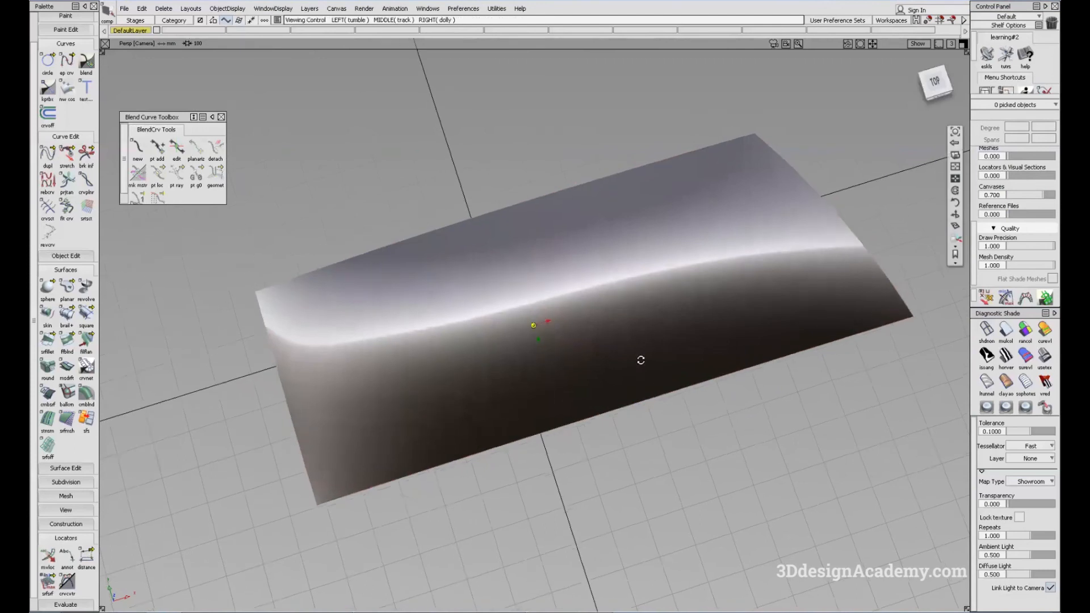
drag(640, 360, 480, 355)
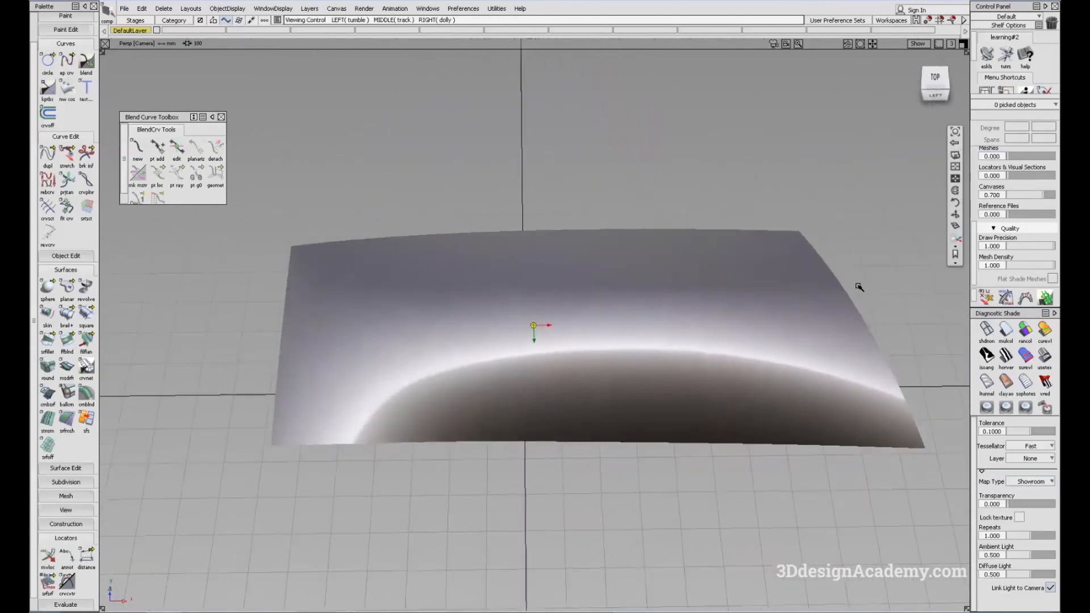
drag(859, 287, 592, 465)
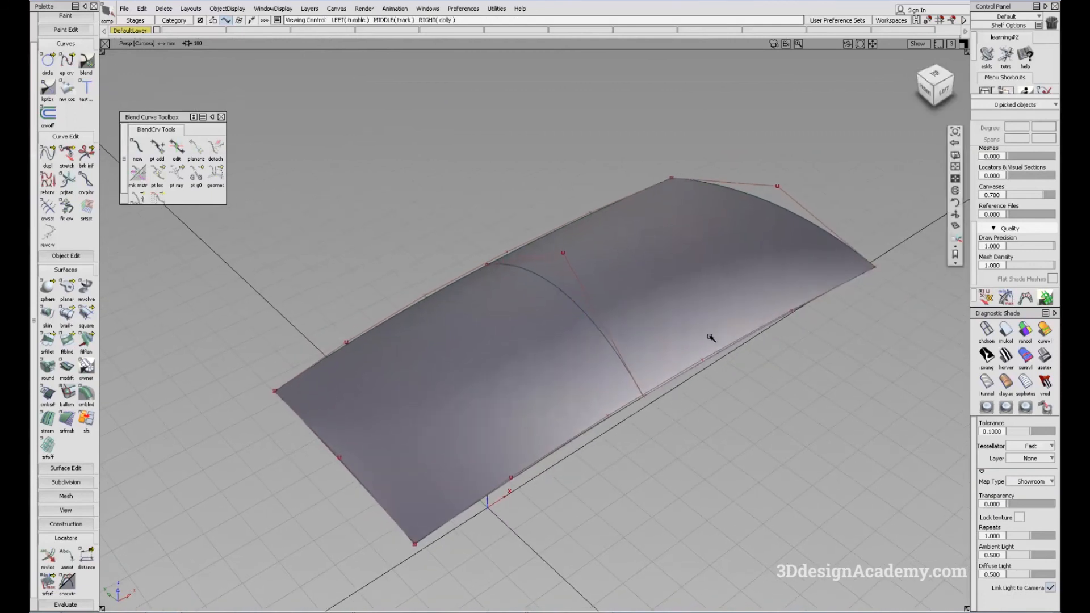
drag(711, 338, 701, 320)
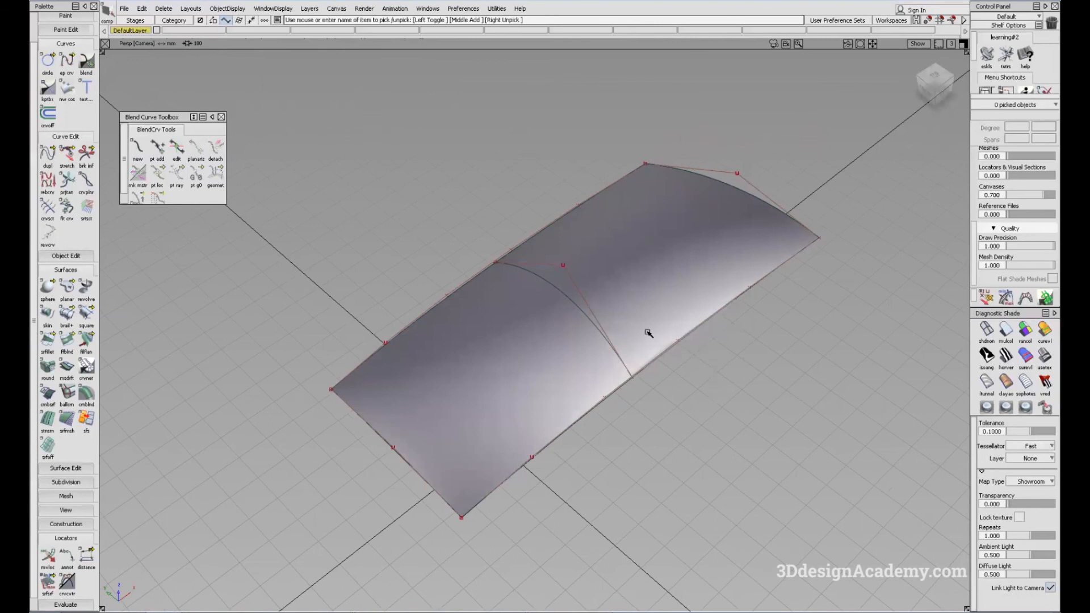
mouse_move(651, 341)
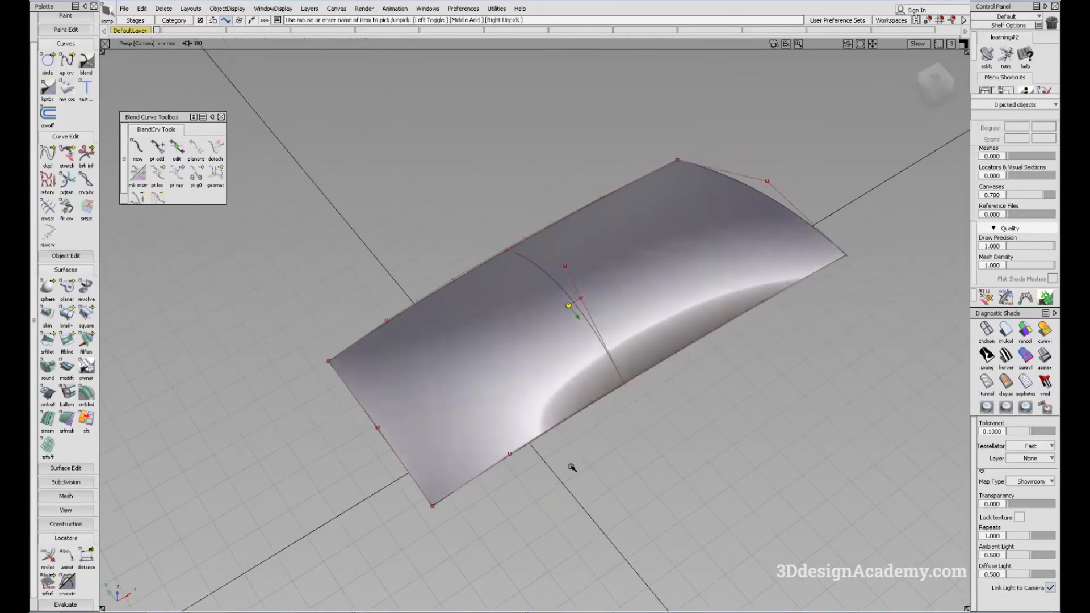
click(66, 316)
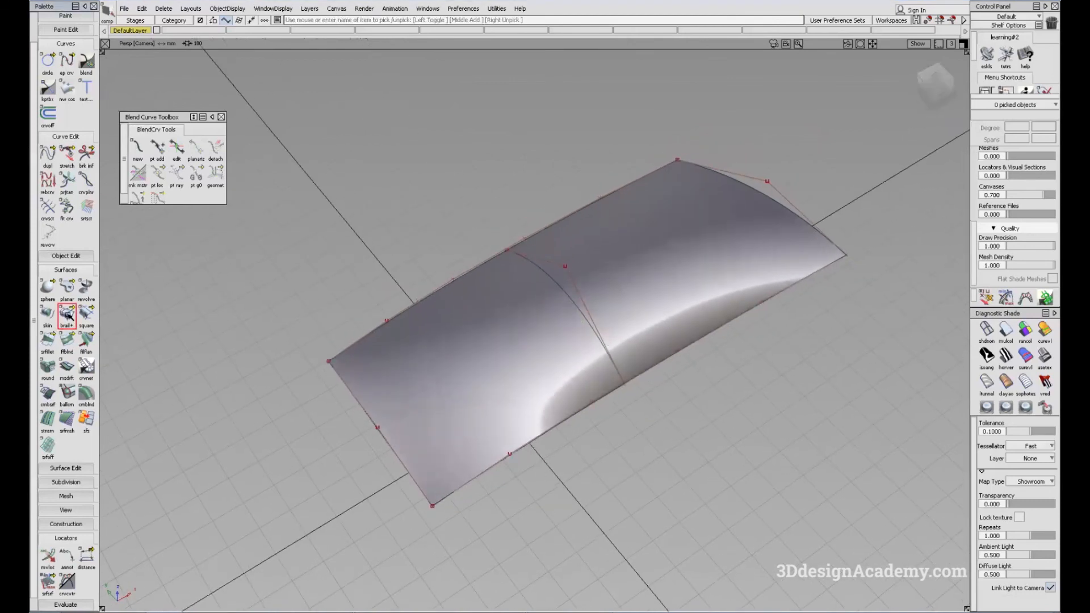